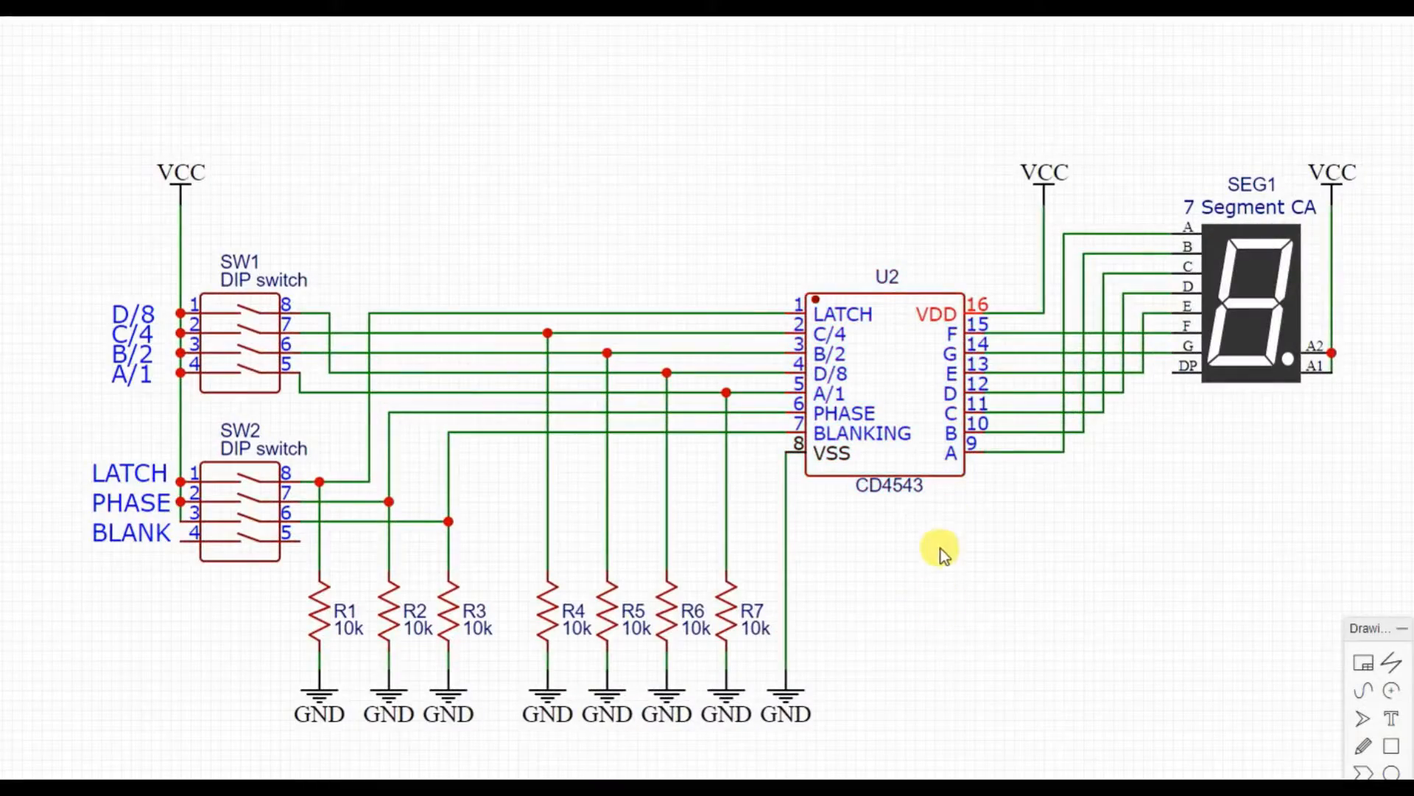
pyautogui.moveTo(952, 641)
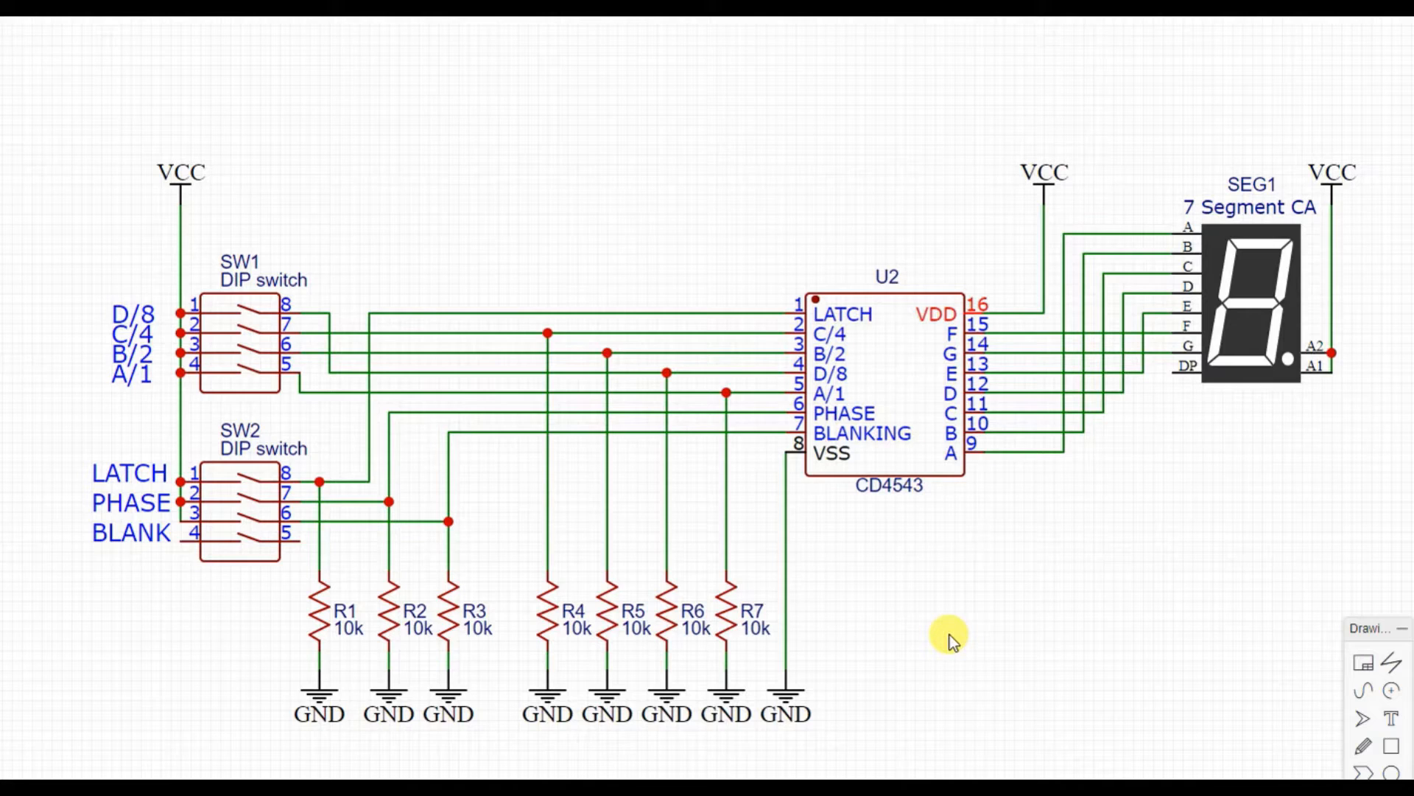
pyautogui.moveTo(938, 637)
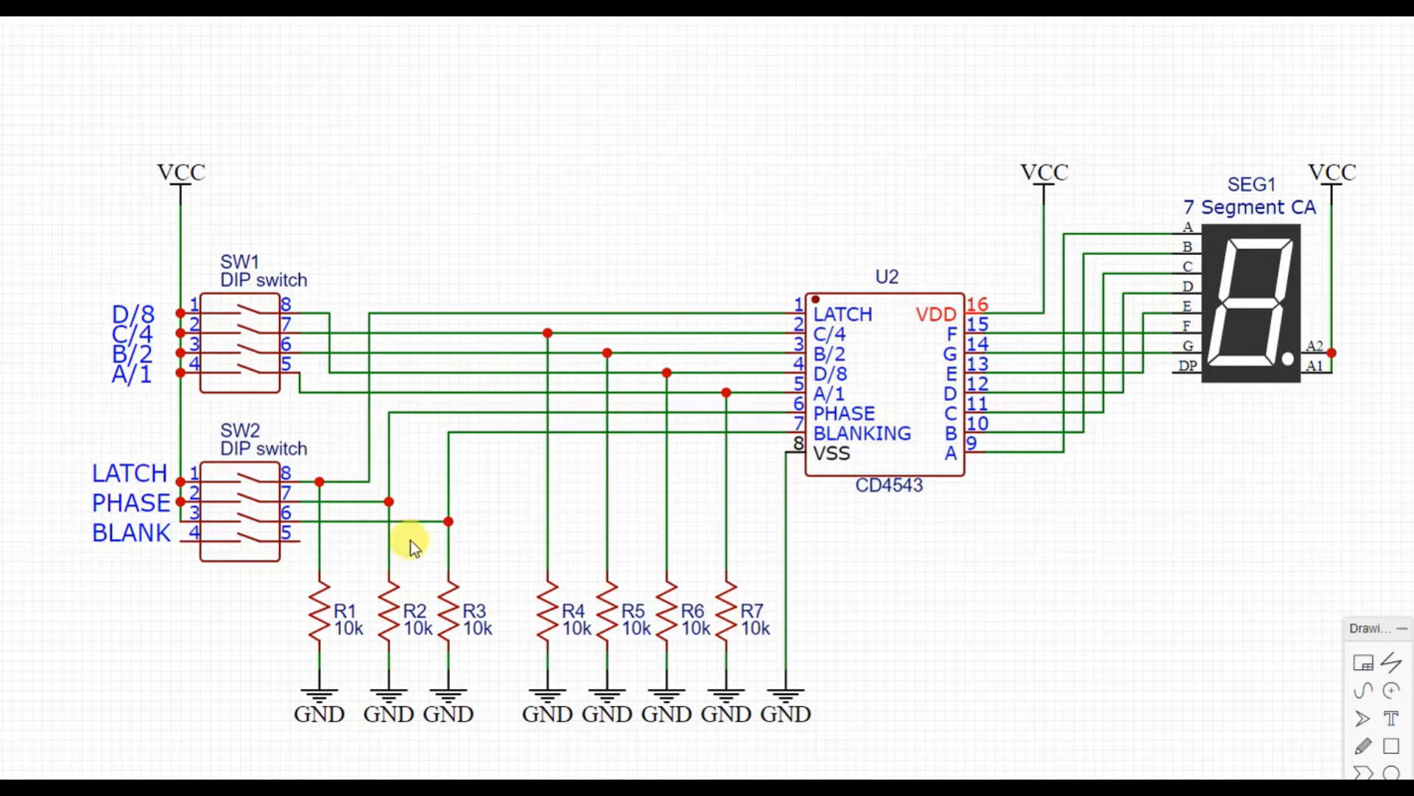
pyautogui.moveTo(770, 621)
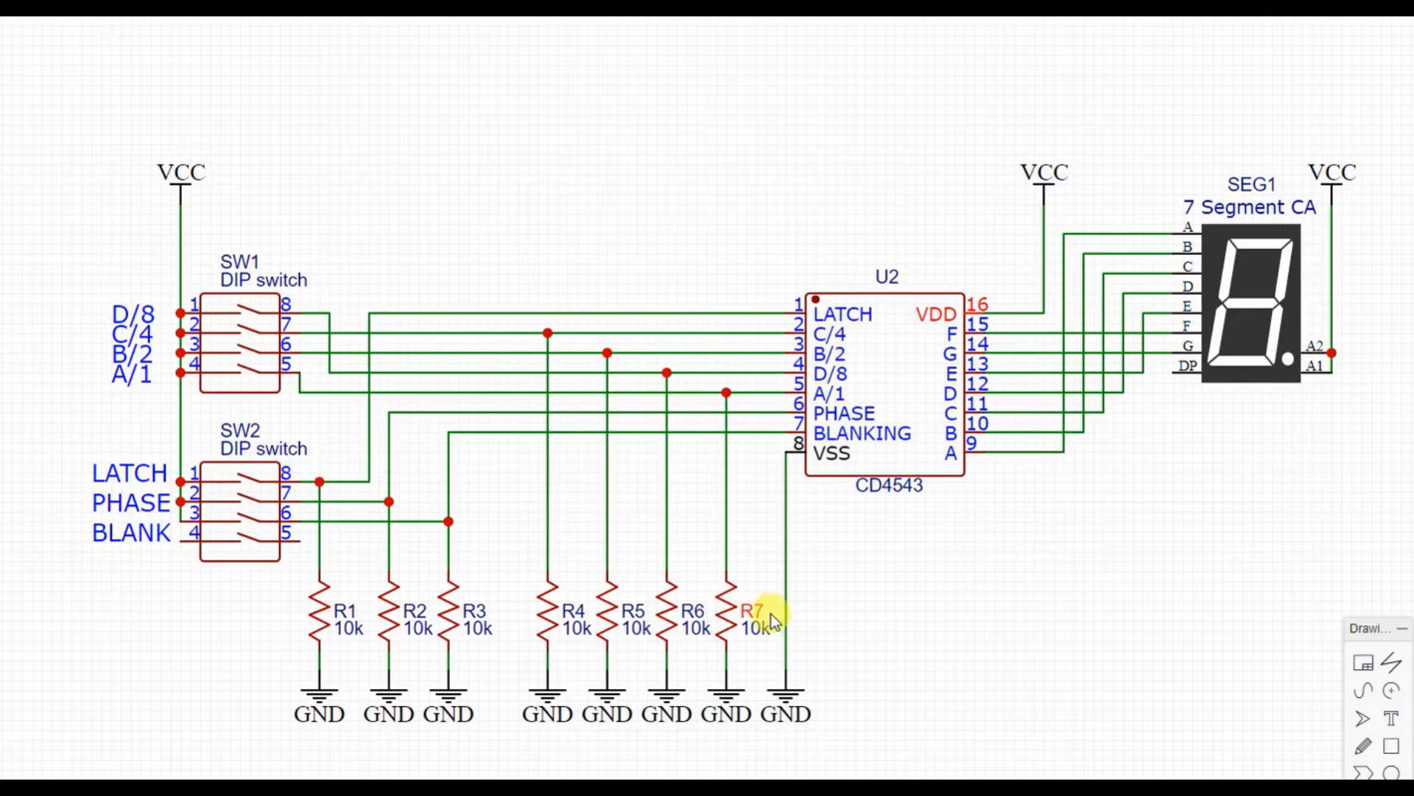
pyautogui.moveTo(694, 613)
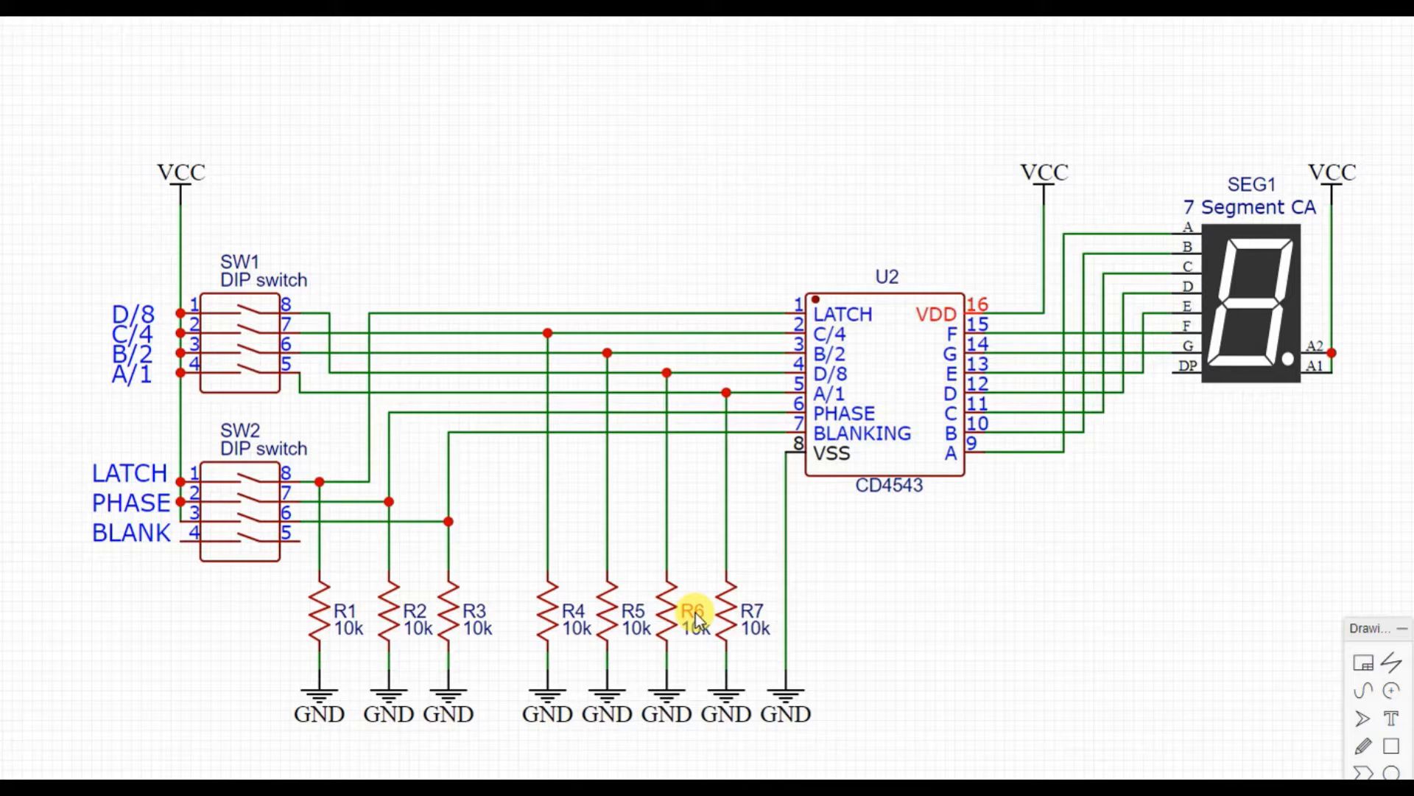
pyautogui.moveTo(846, 404)
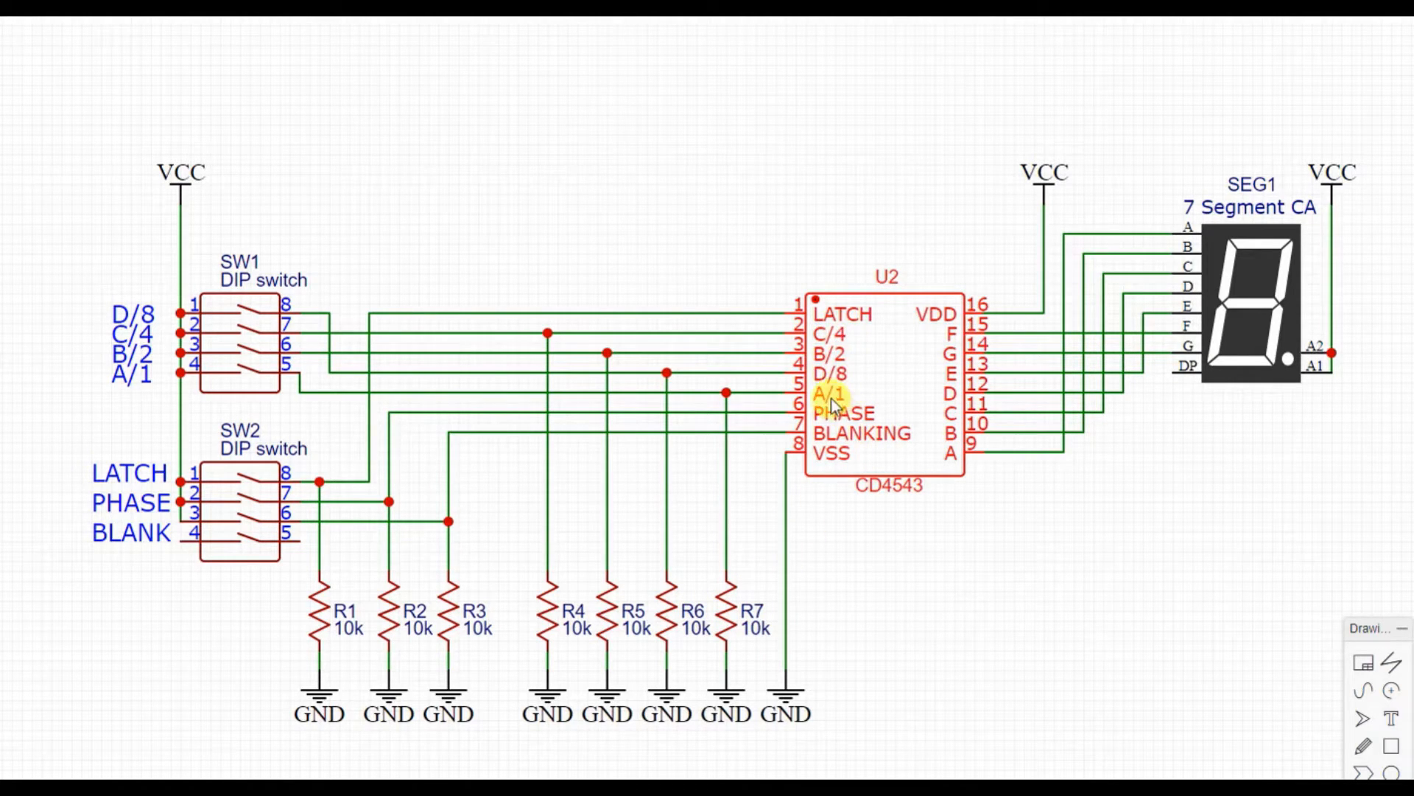
pyautogui.moveTo(838, 383)
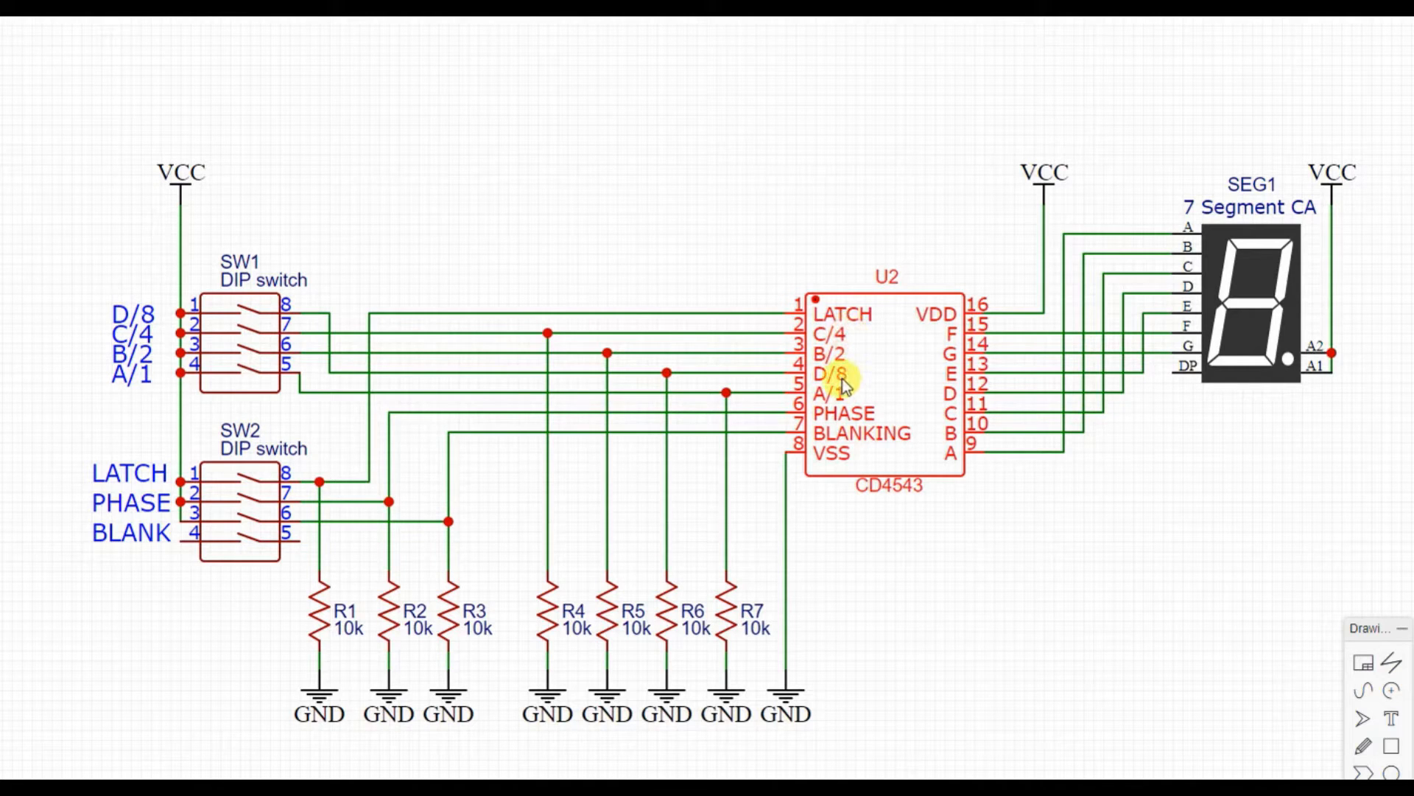
pyautogui.moveTo(854, 387)
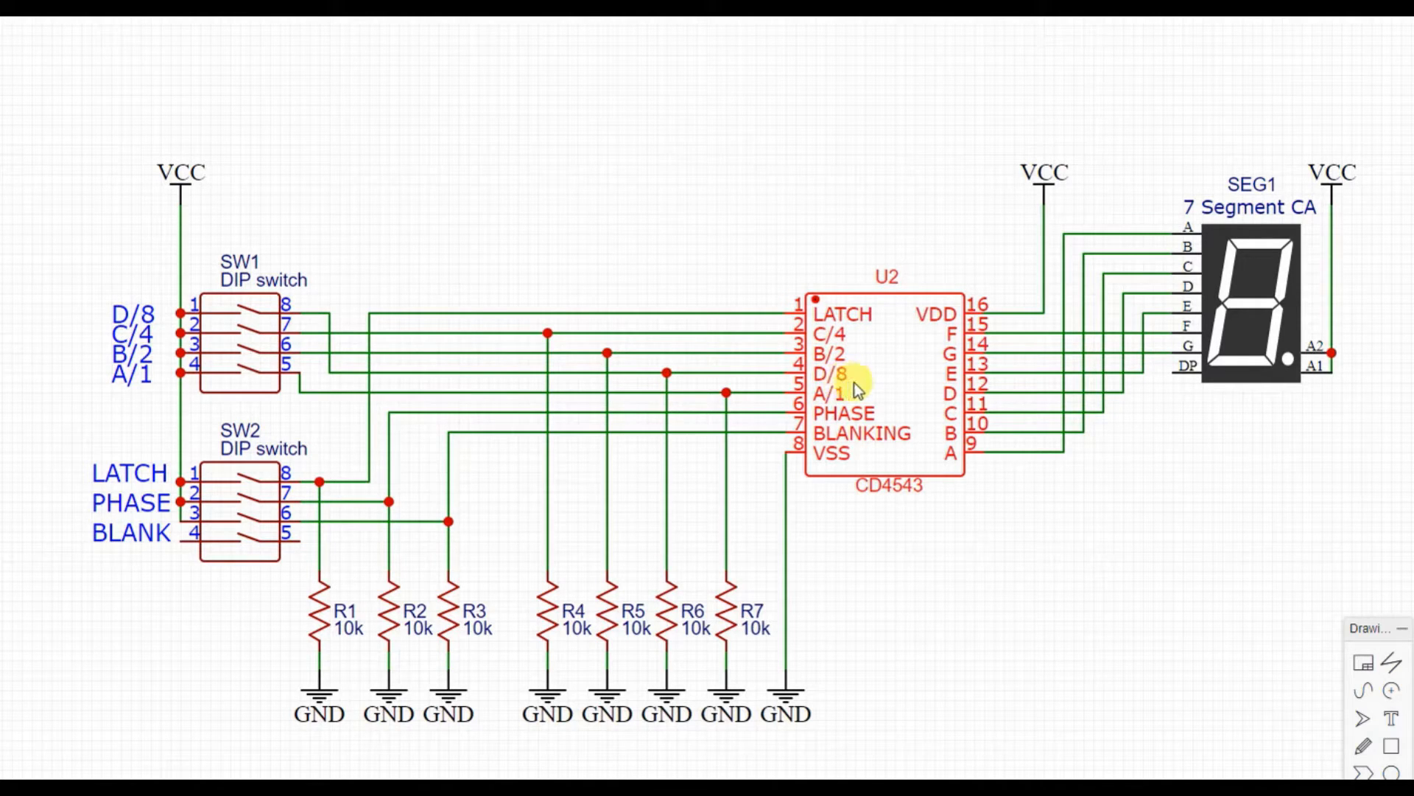
pyautogui.moveTo(889, 386)
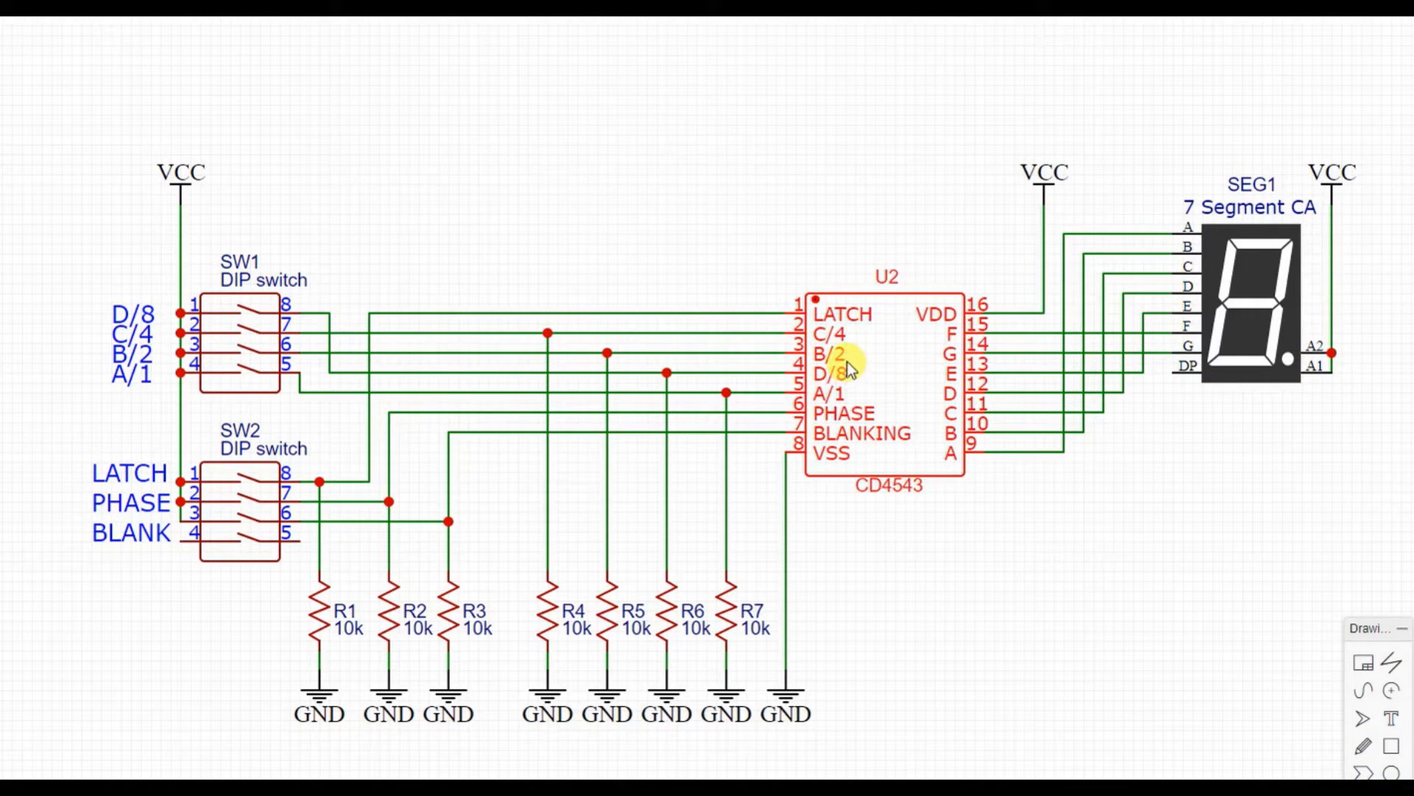
pyautogui.moveTo(848, 374)
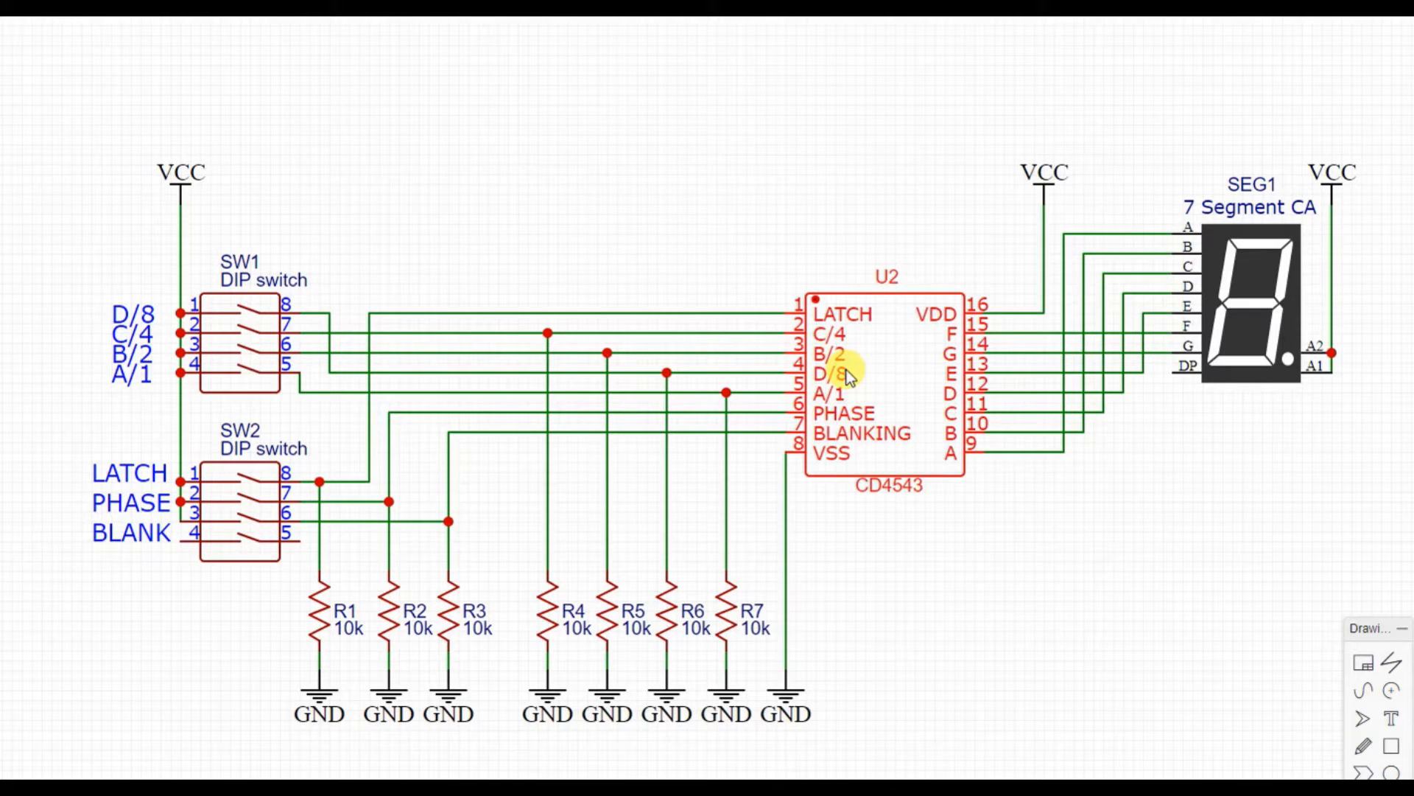
pyautogui.moveTo(855, 324)
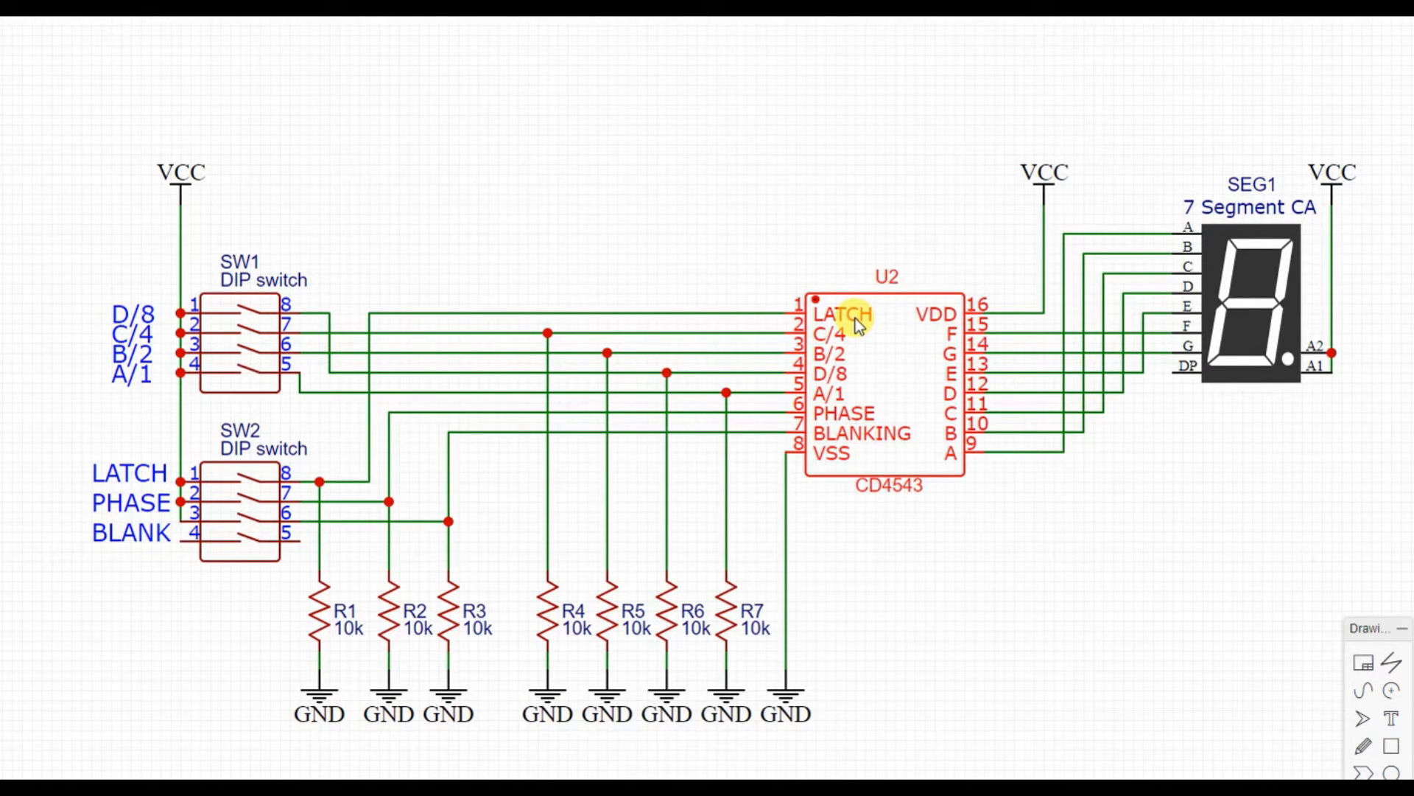
pyautogui.moveTo(825, 352)
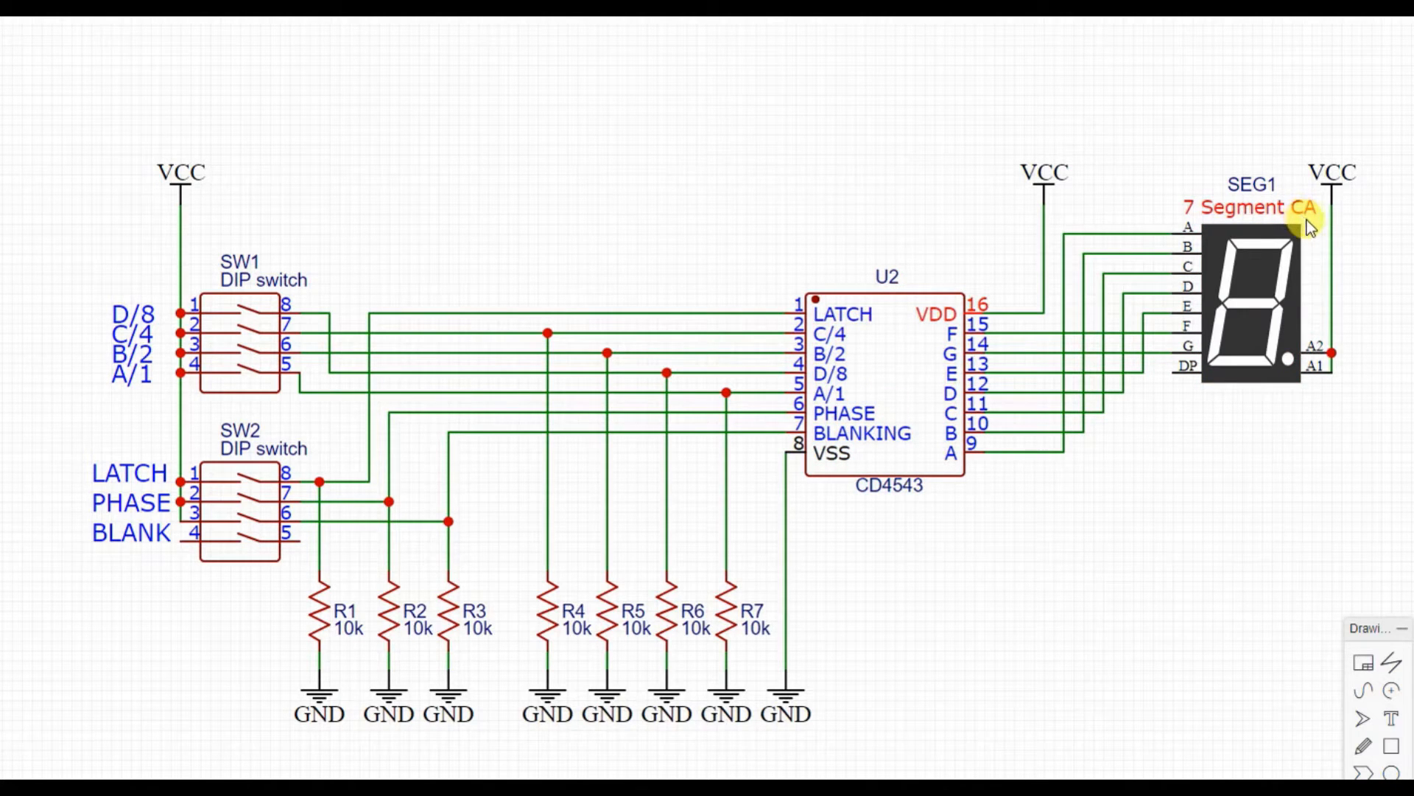
pyautogui.moveTo(1311, 232)
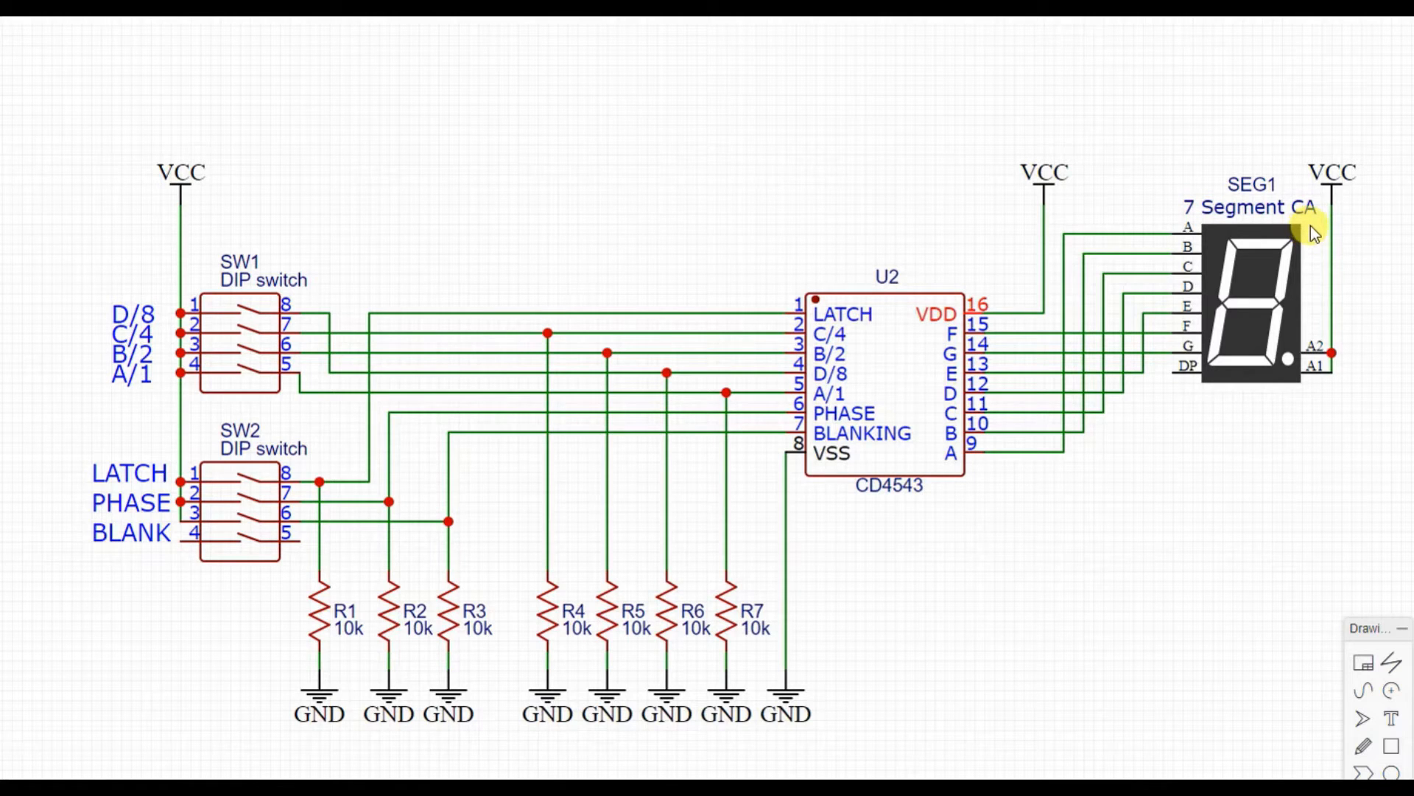
pyautogui.moveTo(927, 421)
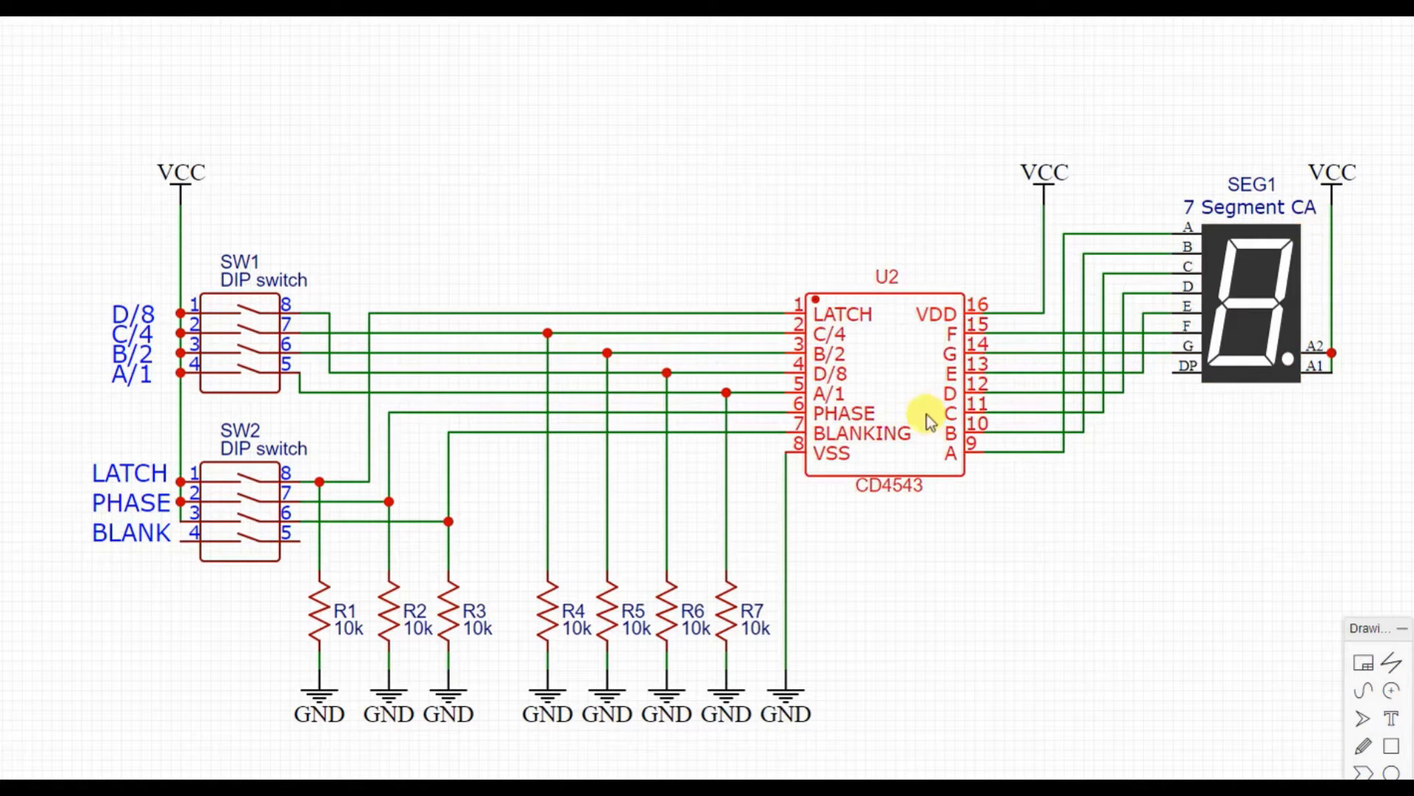
pyautogui.moveTo(871, 425)
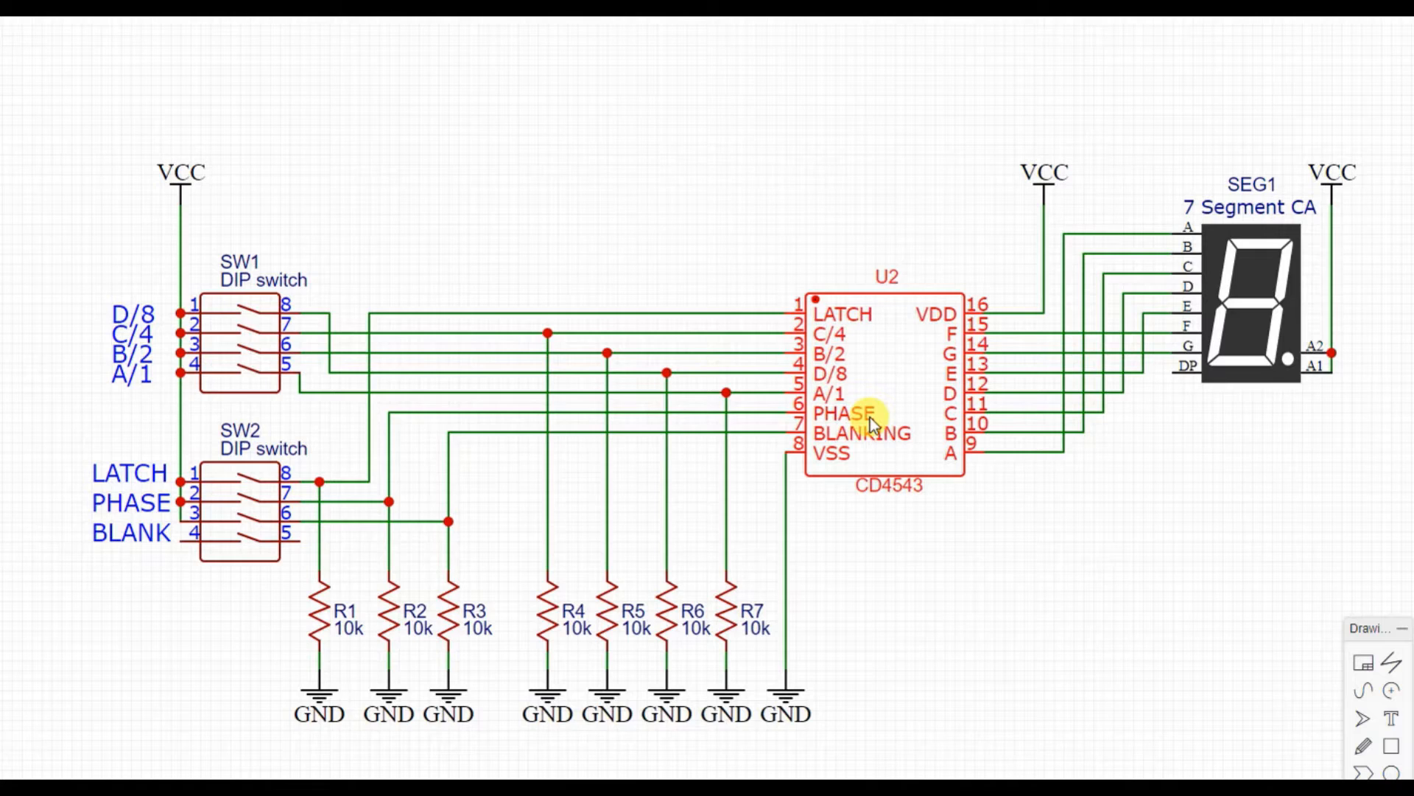
pyautogui.moveTo(869, 439)
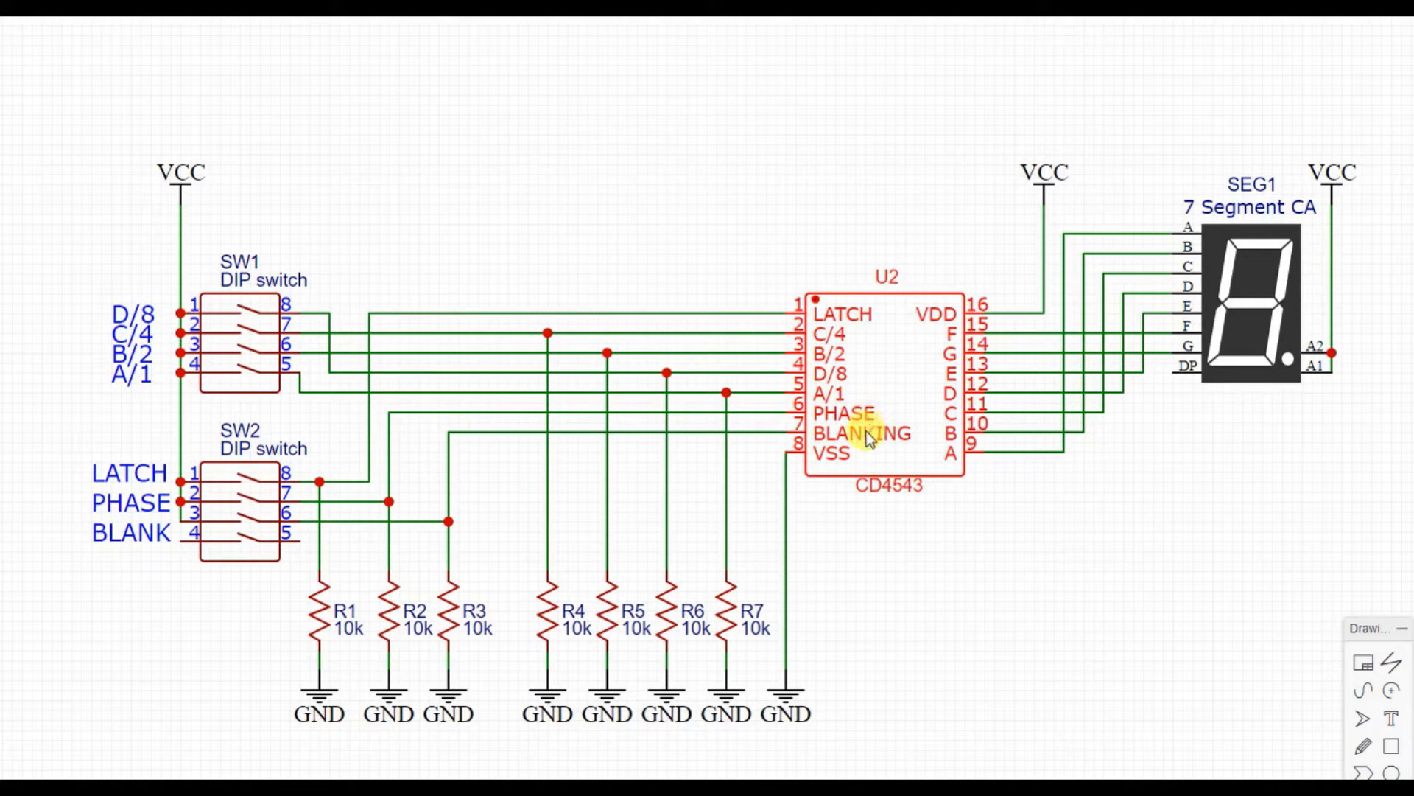